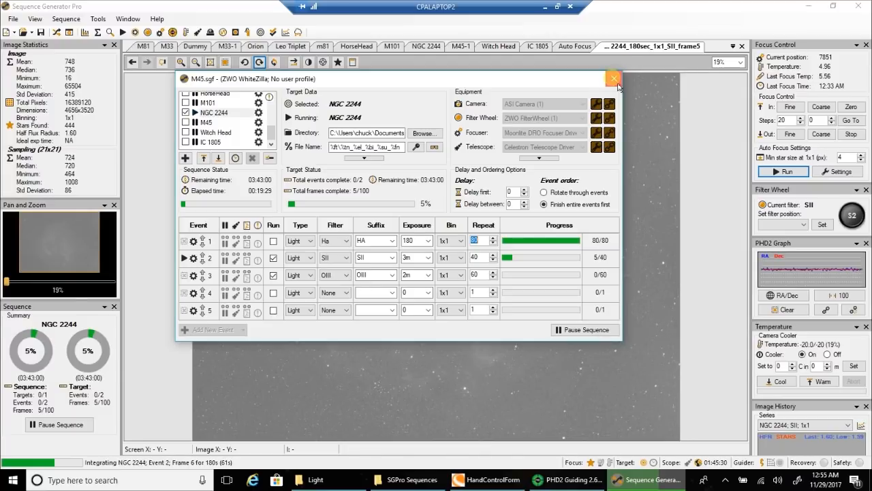
Close the M45.sgf sequence settings window to reveal the integrating SII frame of NGC 2244
click(613, 78)
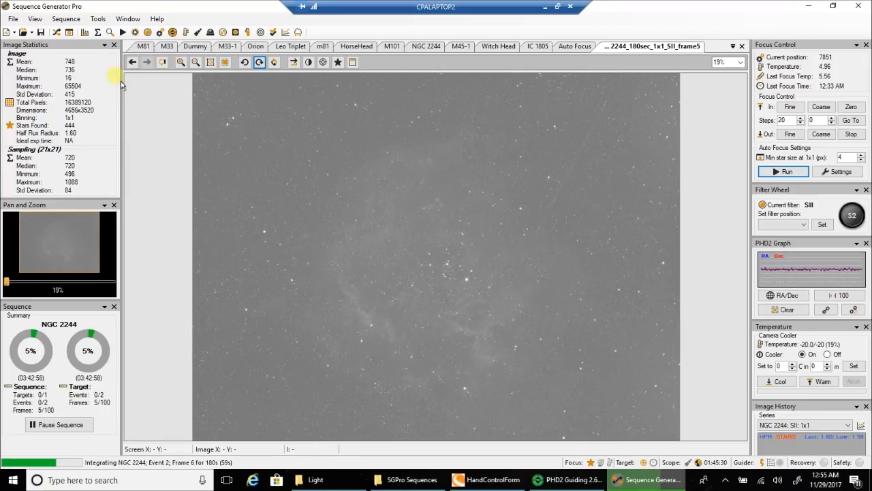
mouse_move(65, 77)
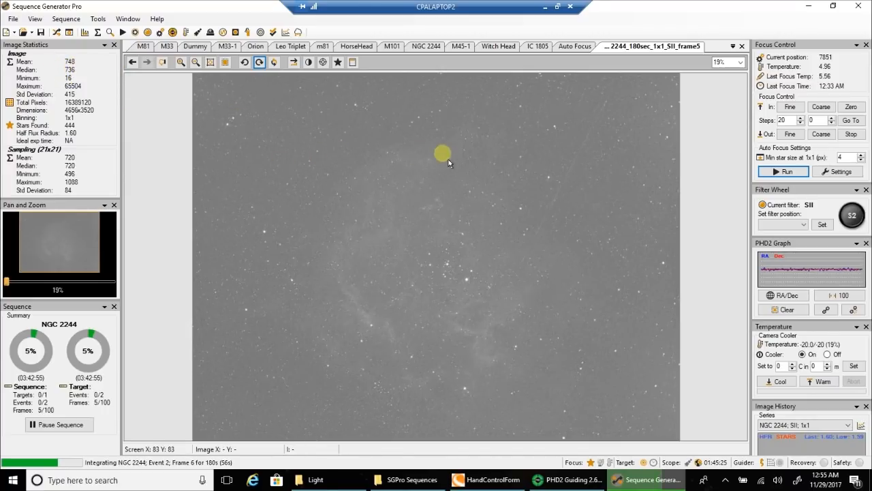
mouse_move(511, 302)
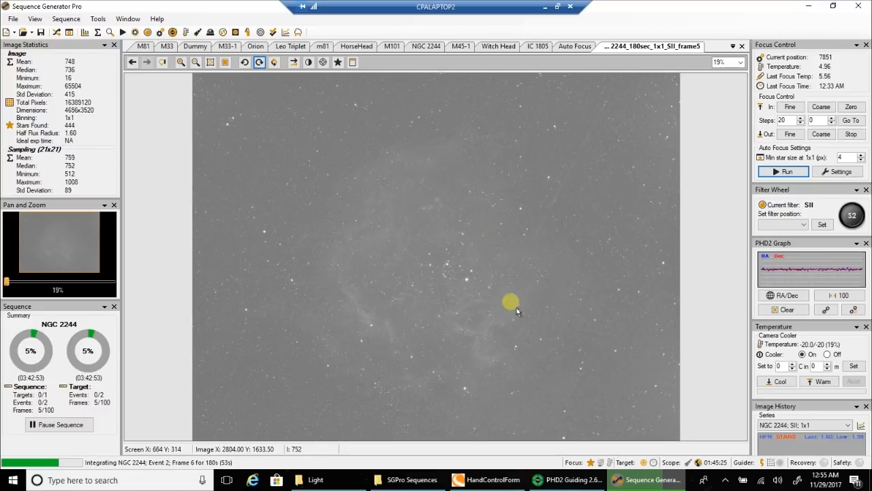
mouse_move(379, 217)
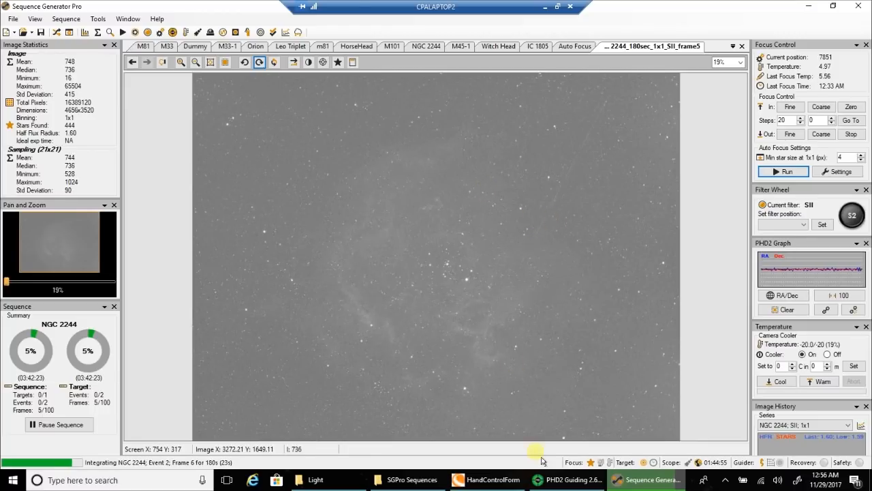
click(566, 479)
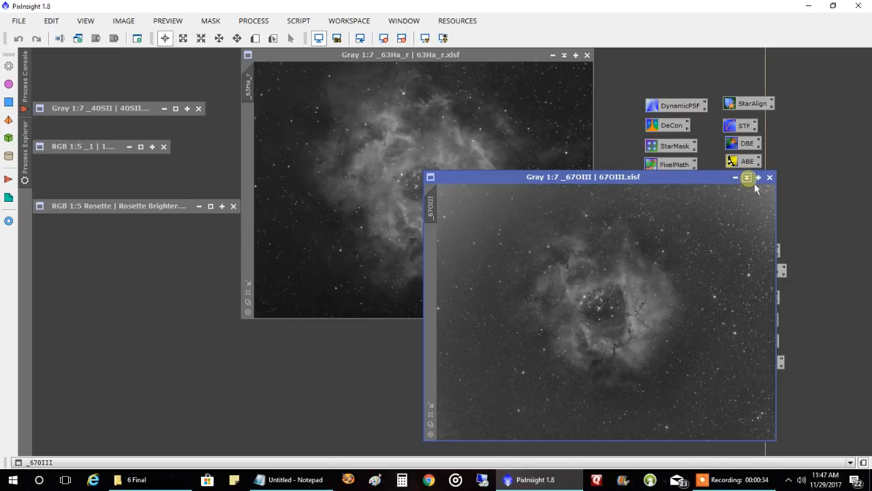
Maximise the OIII channel image window
click(747, 178)
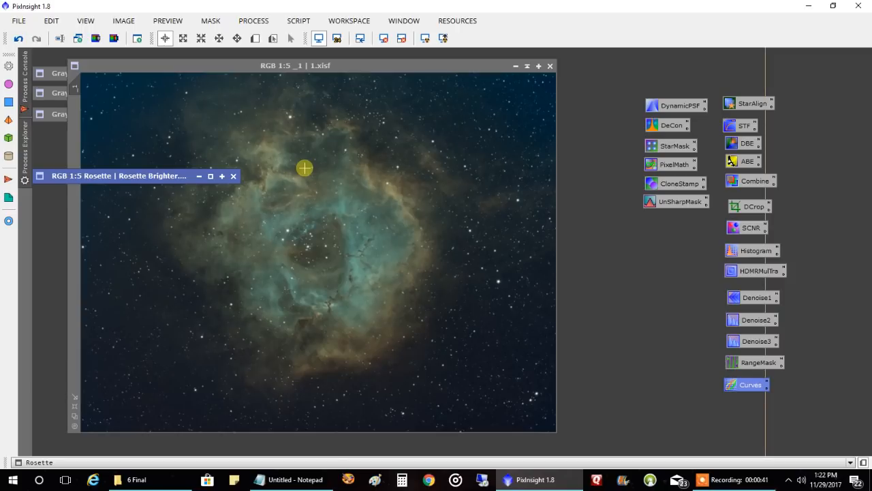
mouse_move(218, 110)
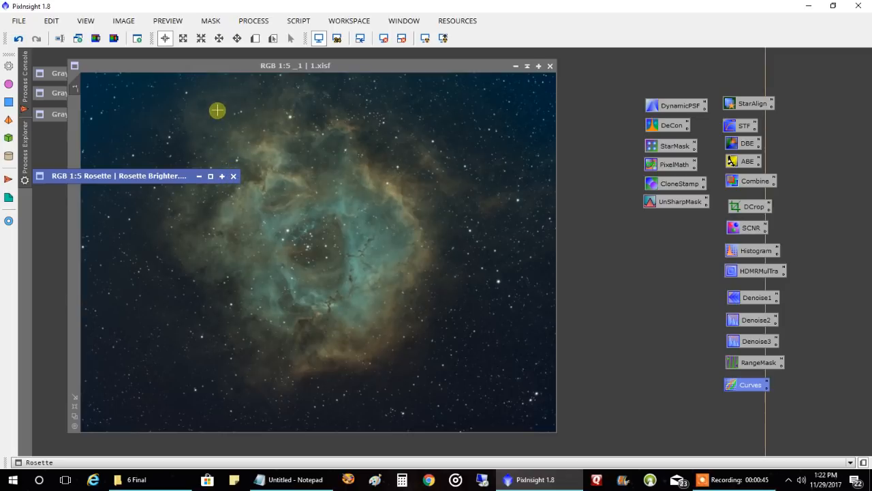
mouse_move(344, 276)
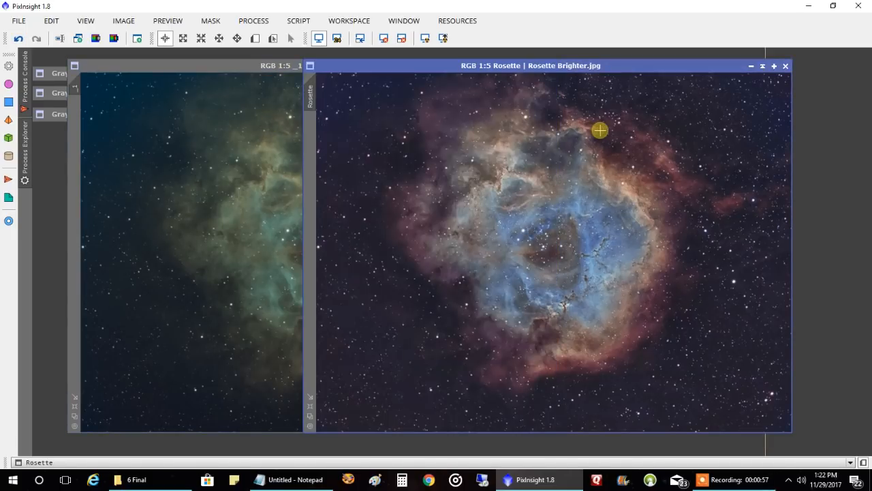
mouse_move(501, 172)
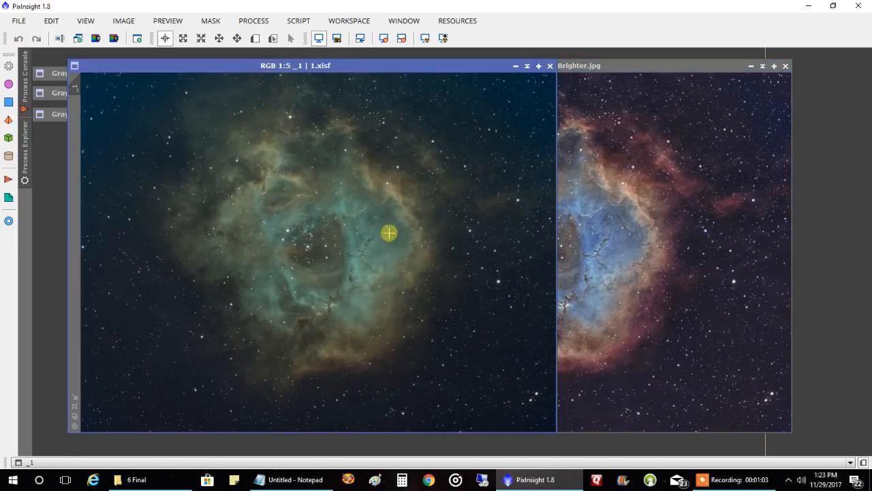
mouse_move(278, 234)
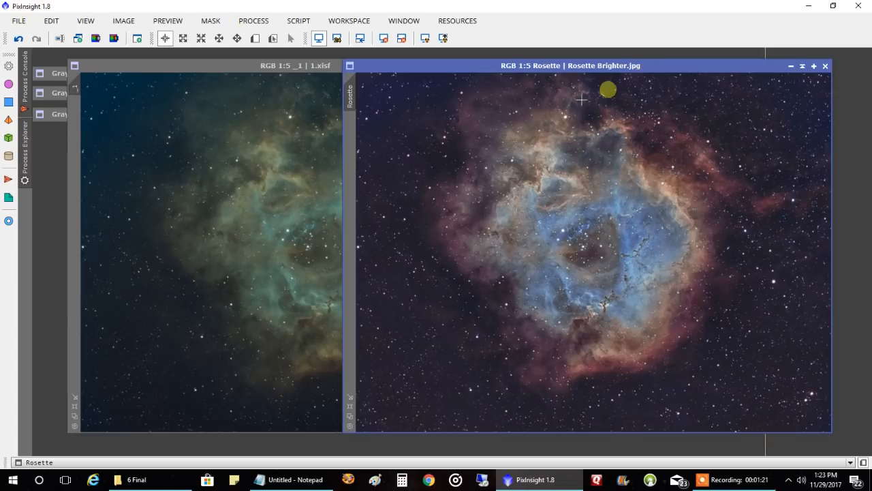
mouse_move(501, 115)
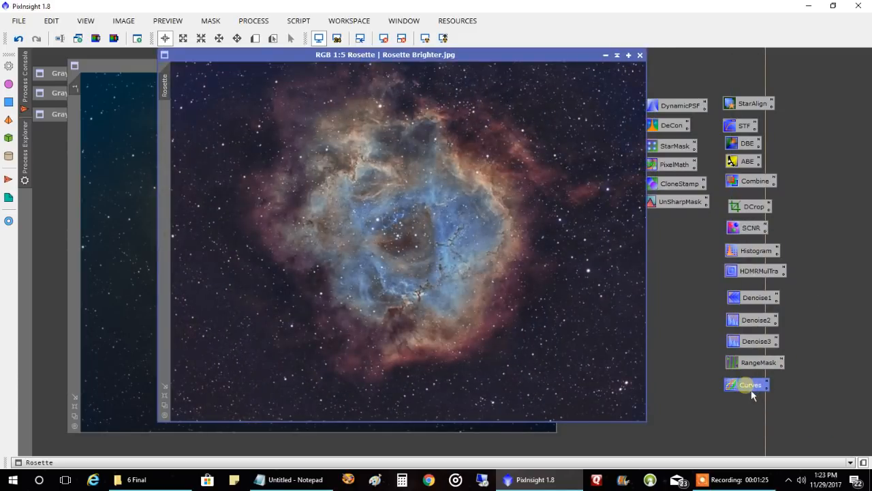
Adjust the blue channel curve in CurvesTransformation with real-time preview, then close the preview
double_click(750, 384)
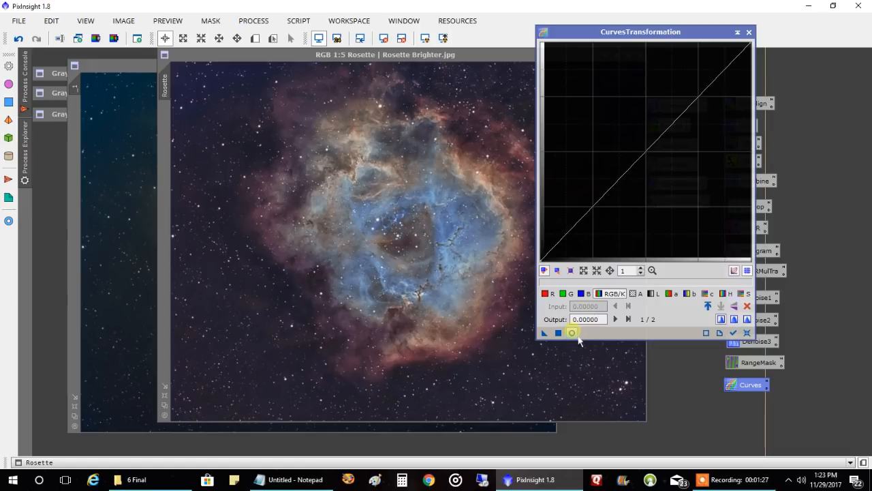
click(572, 333)
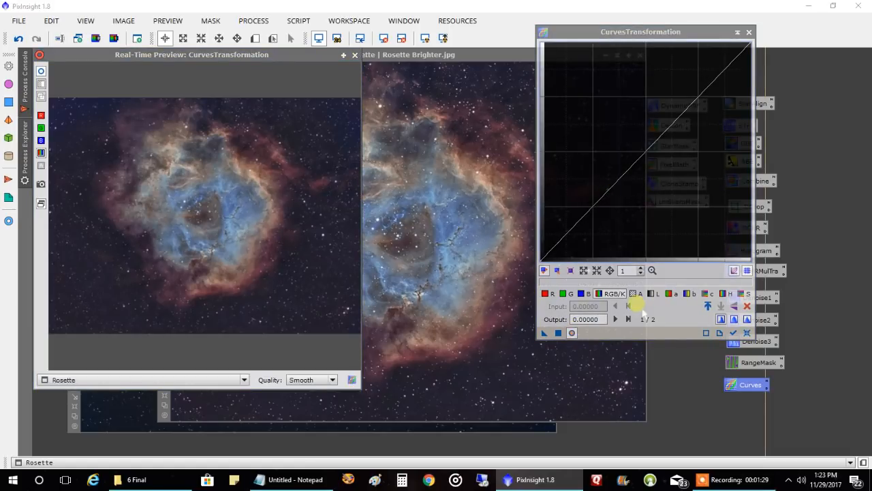
click(629, 160)
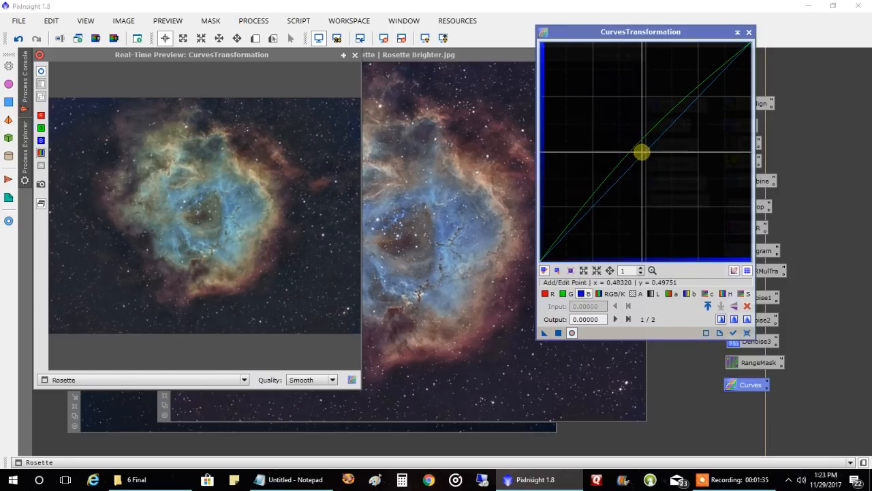
drag(643, 152, 642, 159)
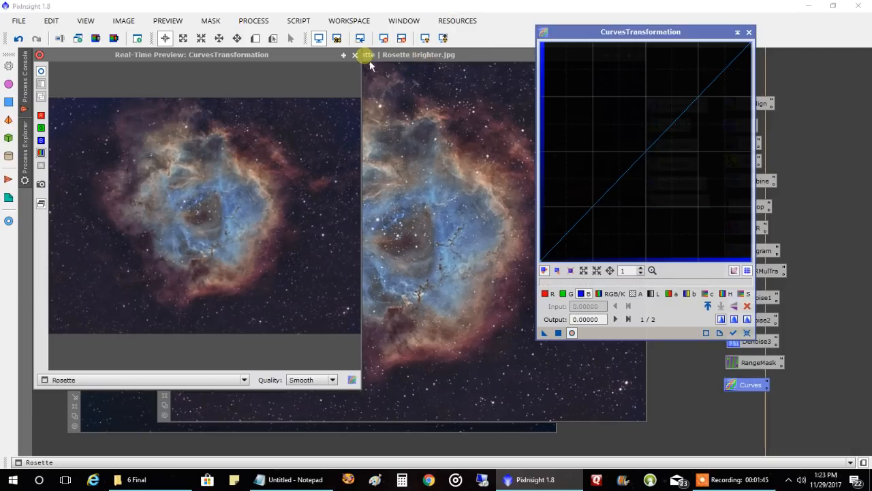
click(355, 55)
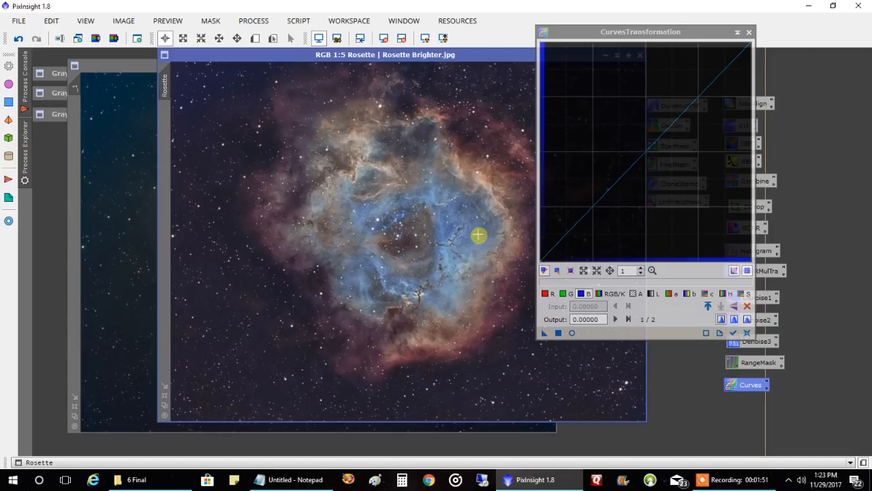
mouse_move(470, 233)
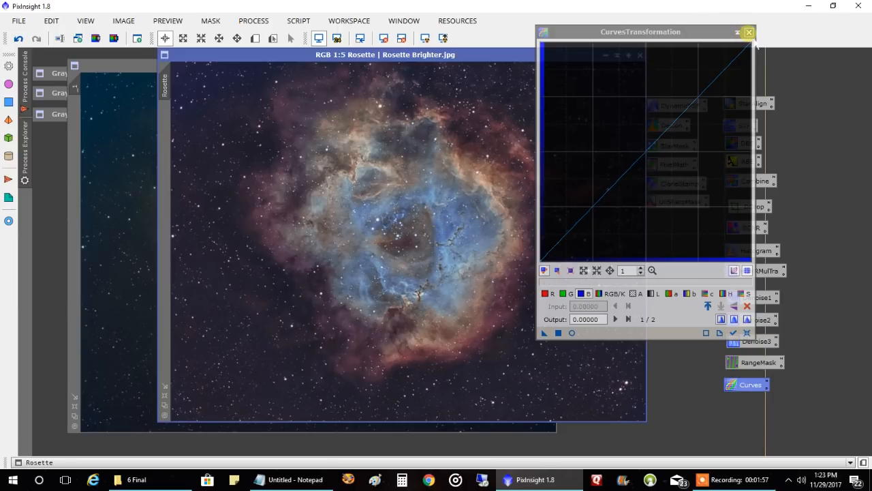
Close the CurvesTransformation window, leaving the brighter Rosette image beside the combined image
click(749, 32)
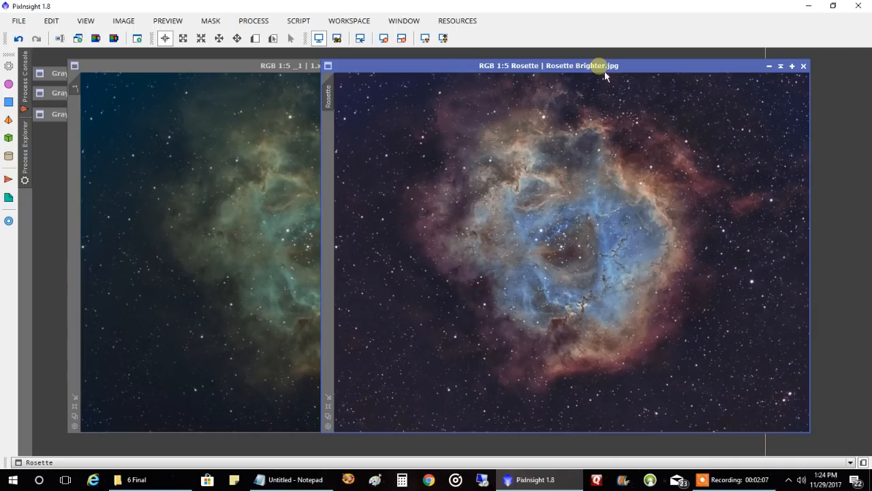
mouse_move(646, 135)
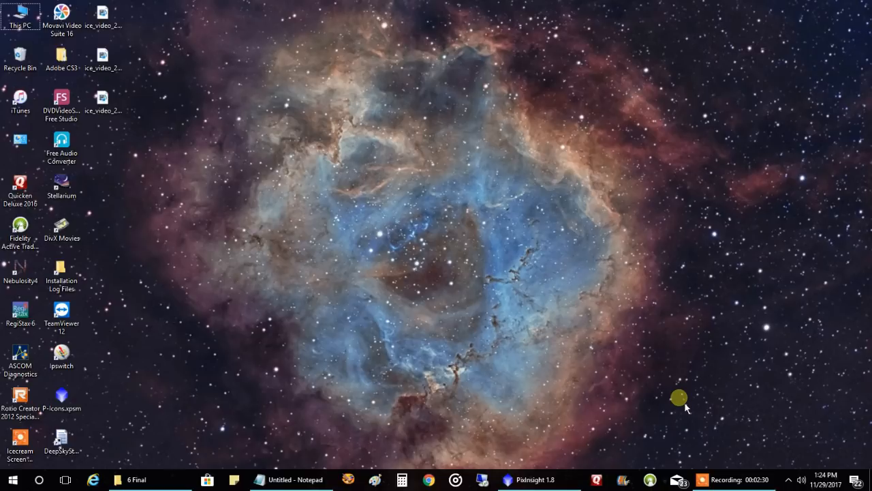
mouse_move(695, 388)
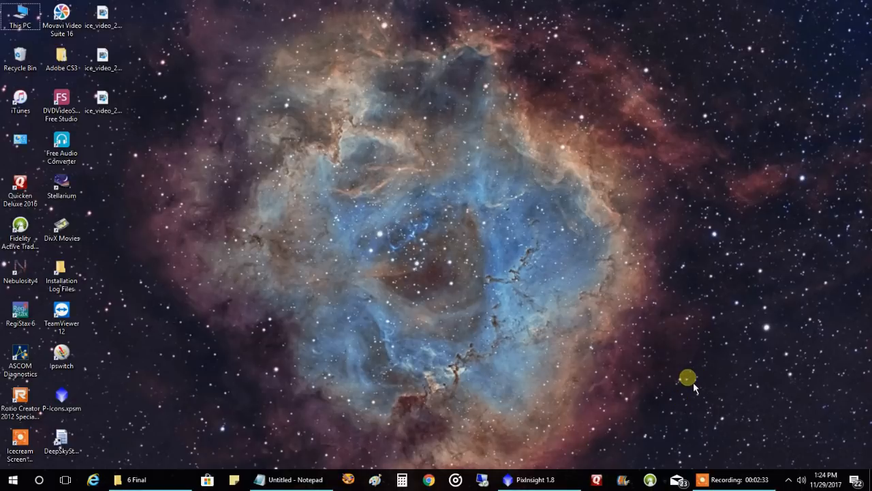